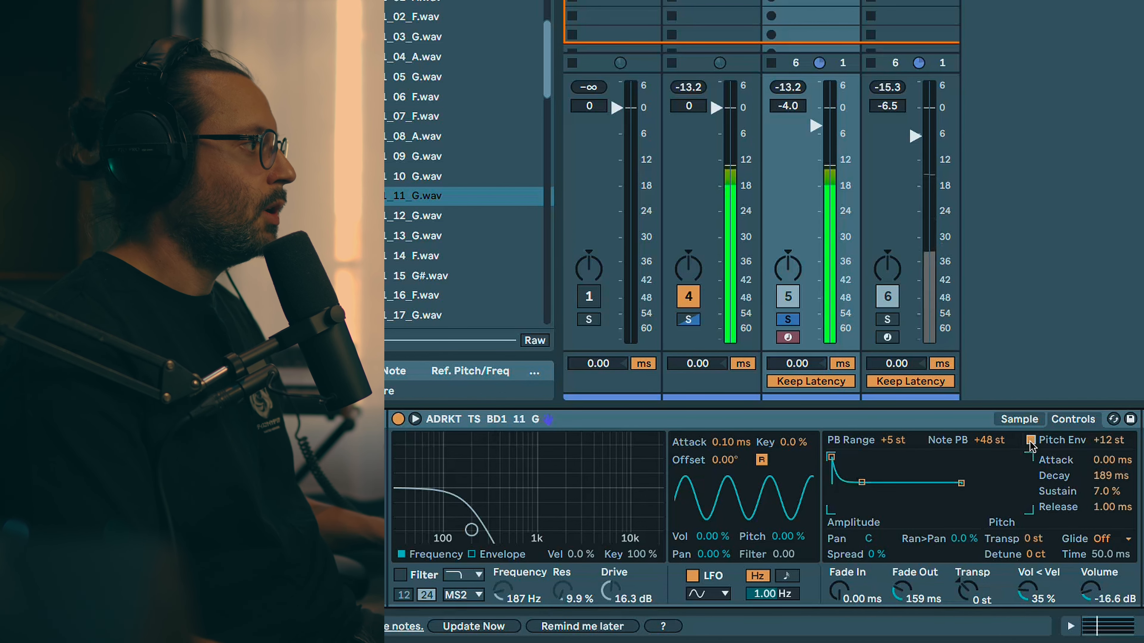
# Step: Review the kick Simpler's waveform and keep its MS2 filter circuit
pyautogui.click(1018, 419)
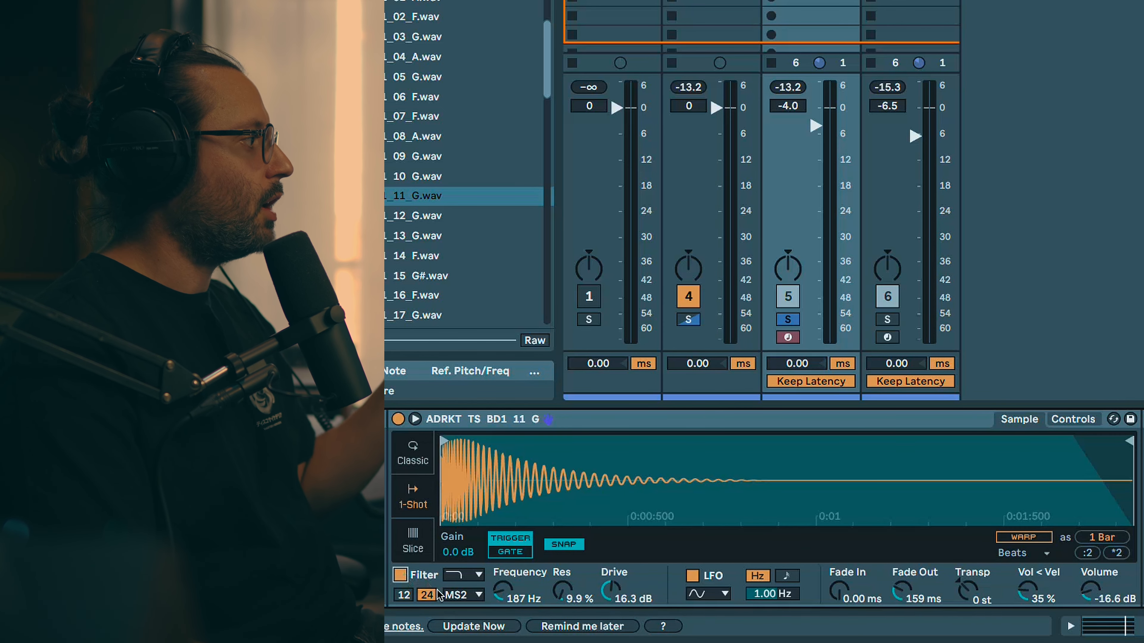
pyautogui.click(464, 595)
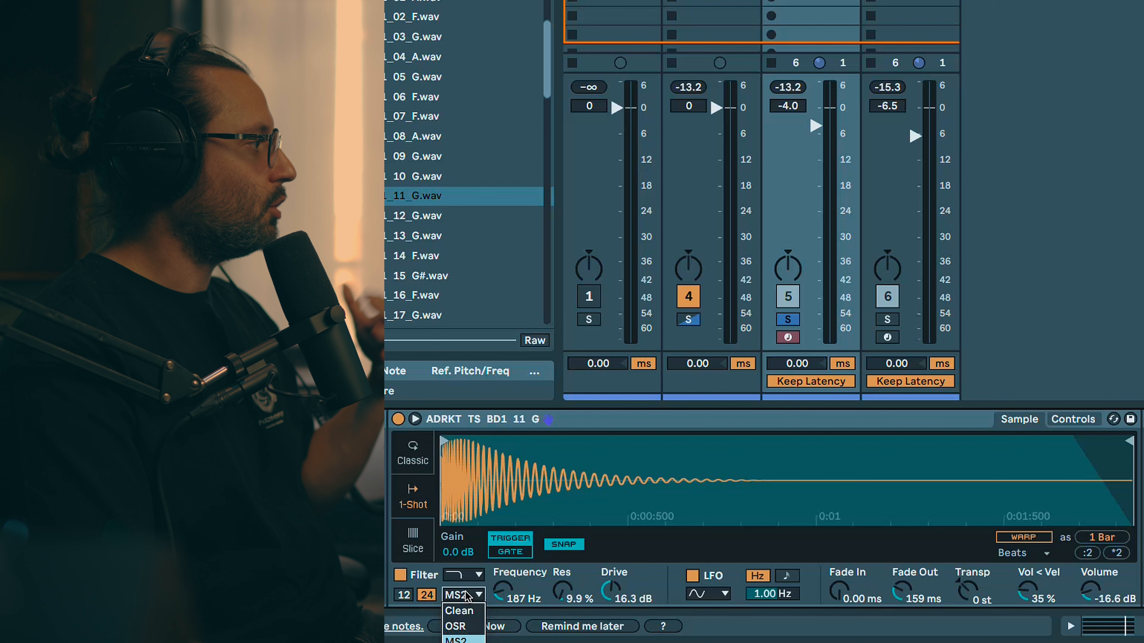
pyautogui.click(464, 595)
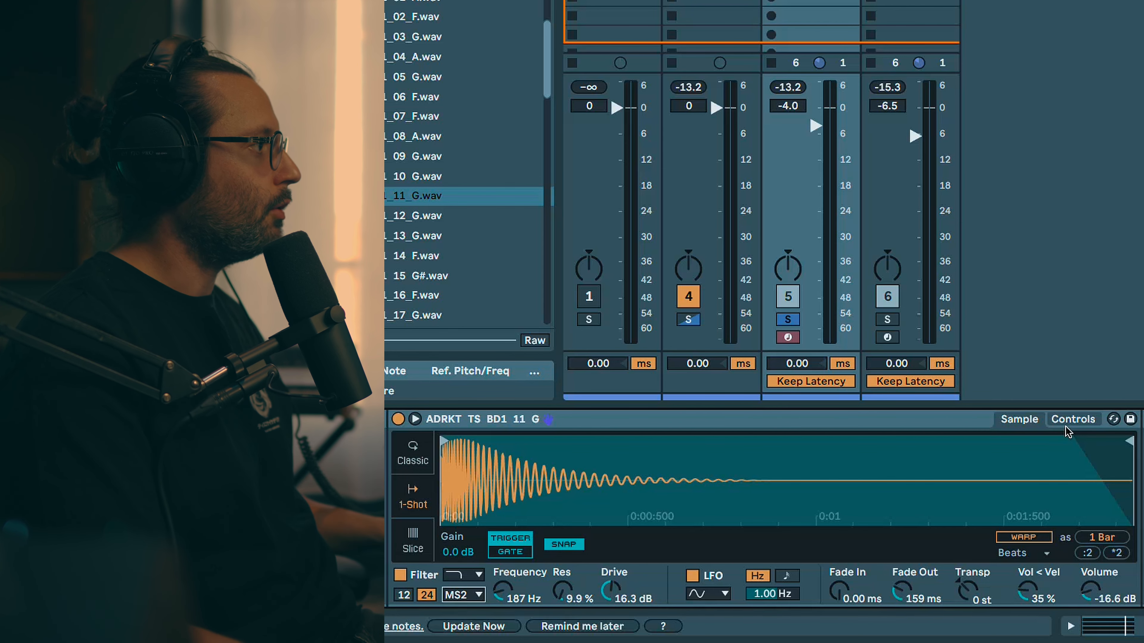
pyautogui.click(1073, 419)
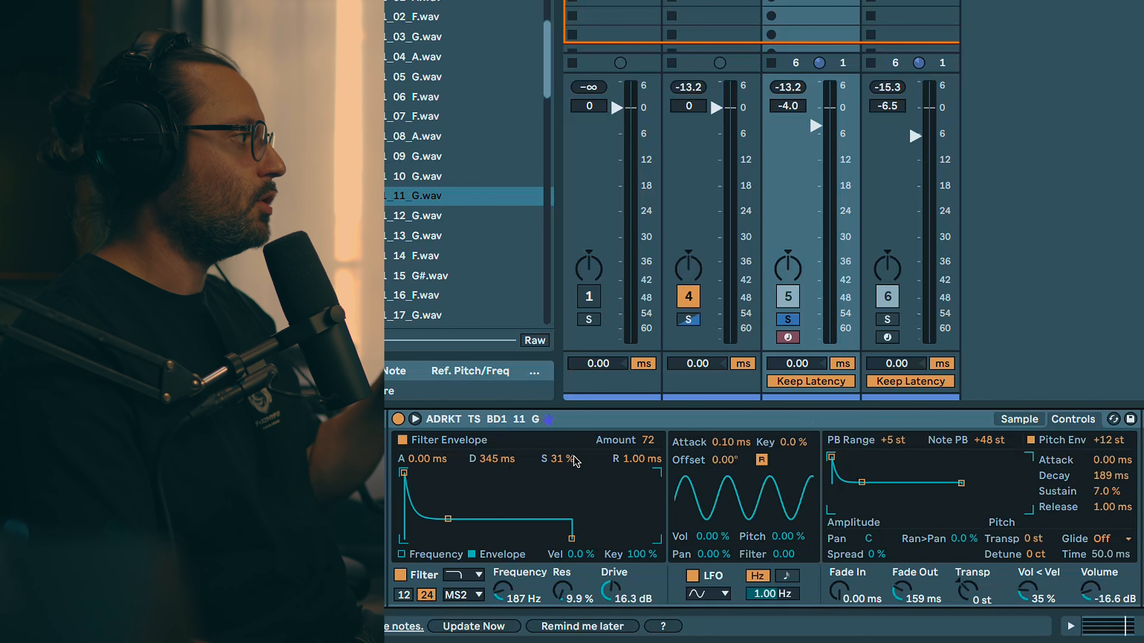
pyautogui.moveTo(555, 594)
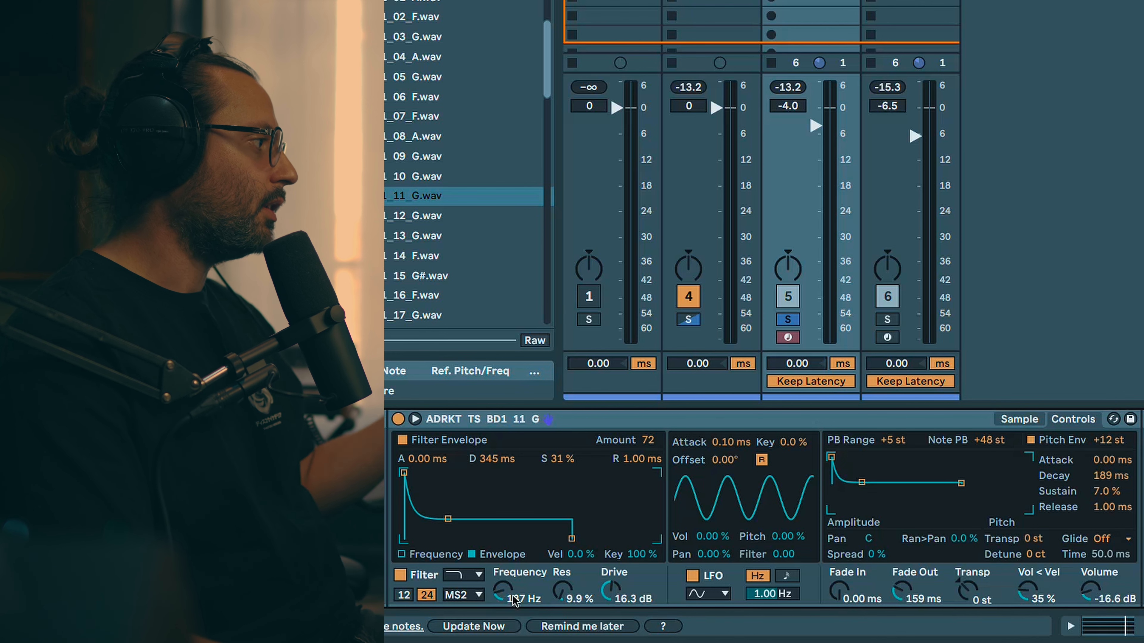
# Step: Load the ADRKT PTT3 Clap 07 into a new Simpler track and transpose it -24 st
pyautogui.click(403, 575)
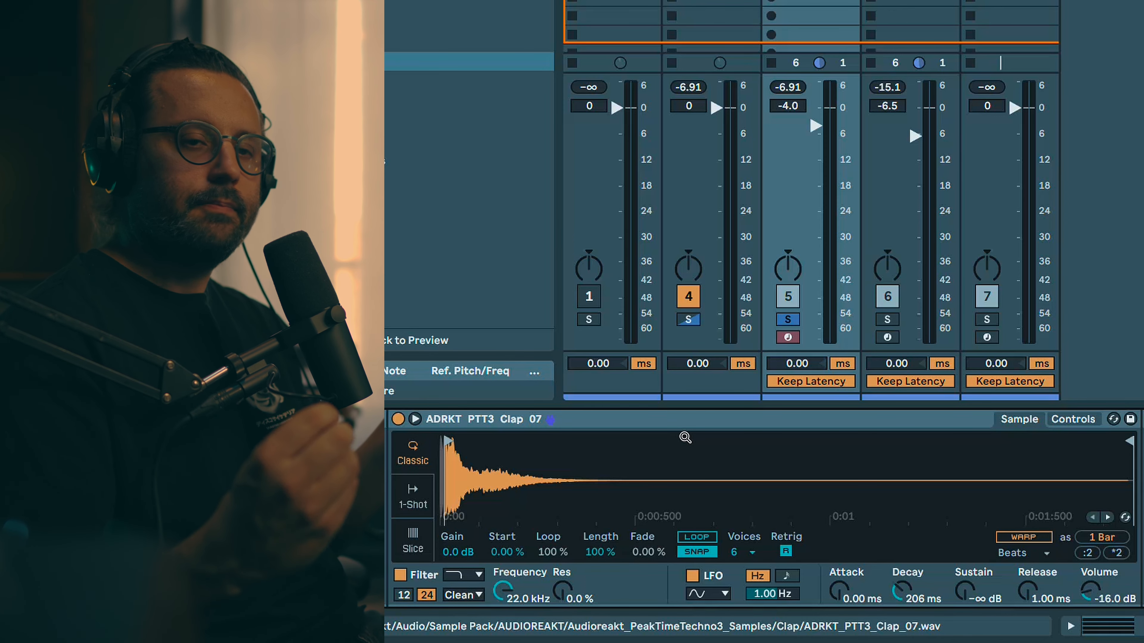
pyautogui.click(1073, 419)
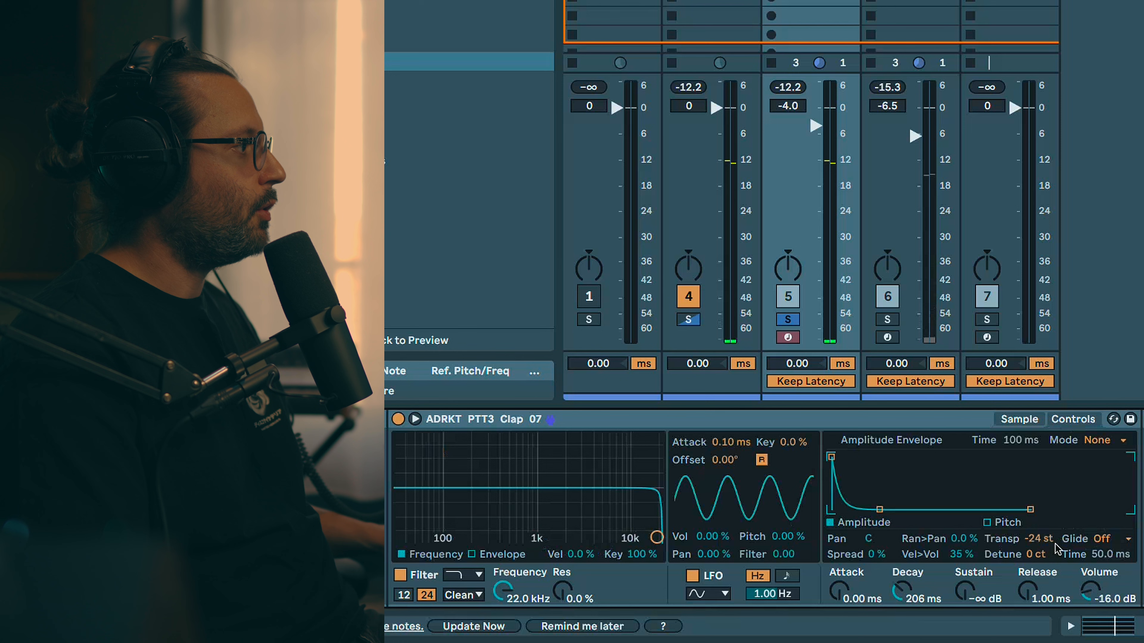
pyautogui.click(1018, 419)
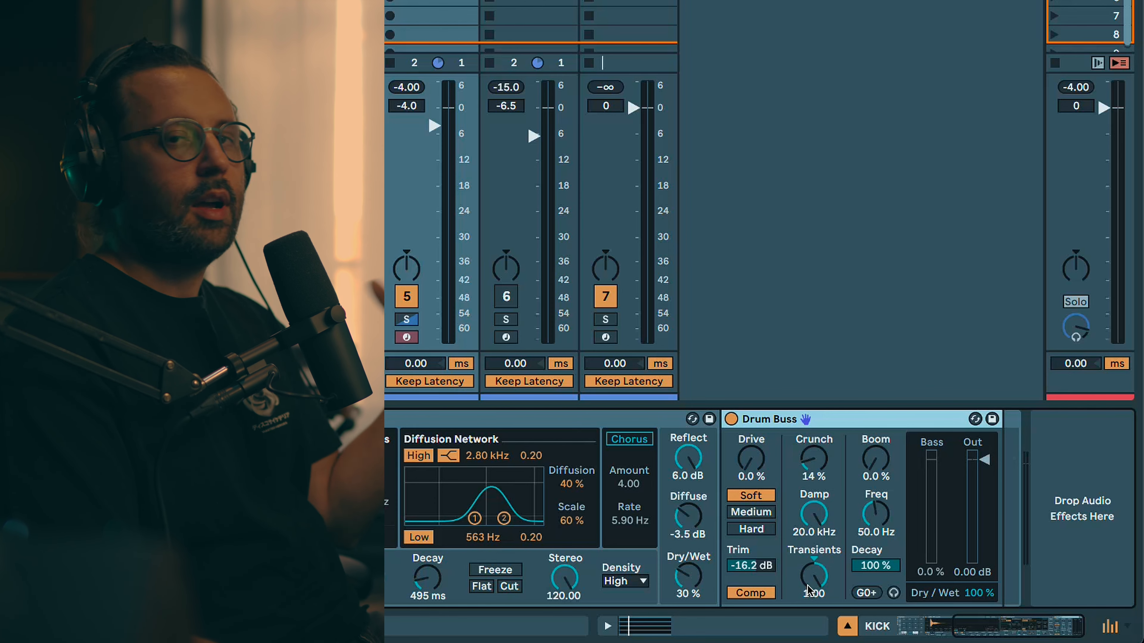
pyautogui.moveTo(744, 425)
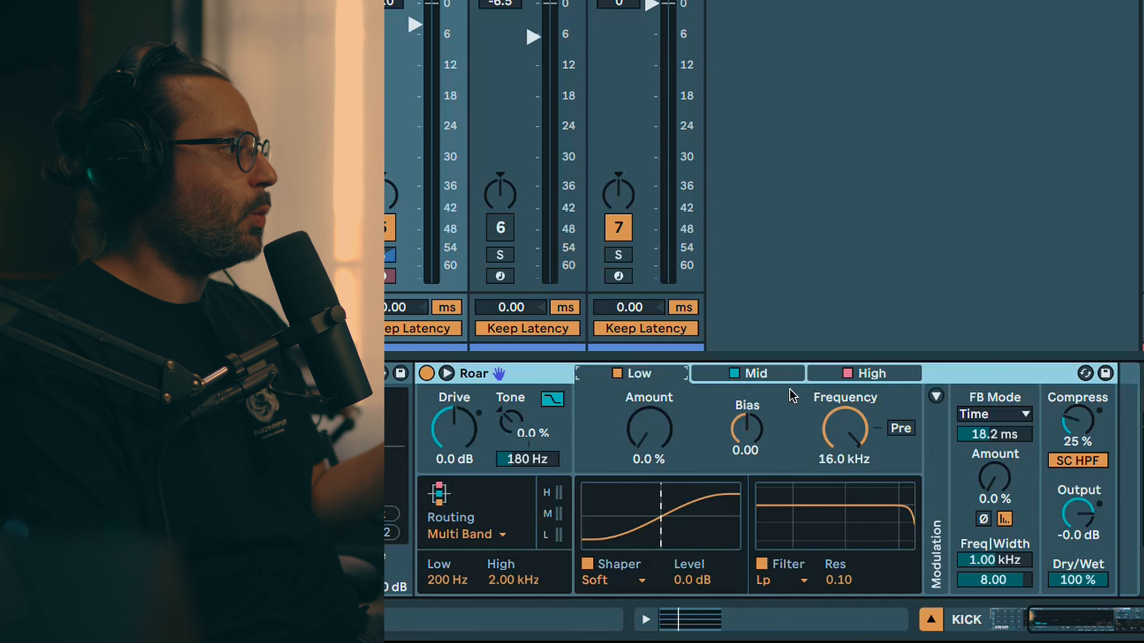
# Step: Set Roar's mid band to 49% Amount and pick the Shards shaper curve
pyautogui.click(604, 579)
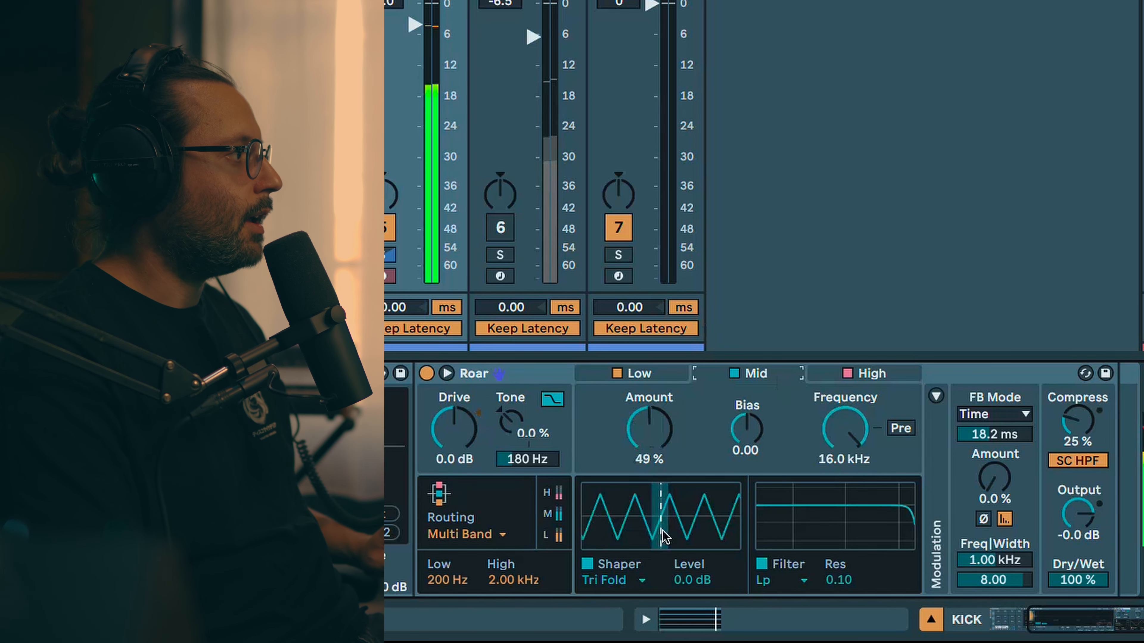
pyautogui.moveTo(648, 427); pyautogui.dragTo(648, 449)
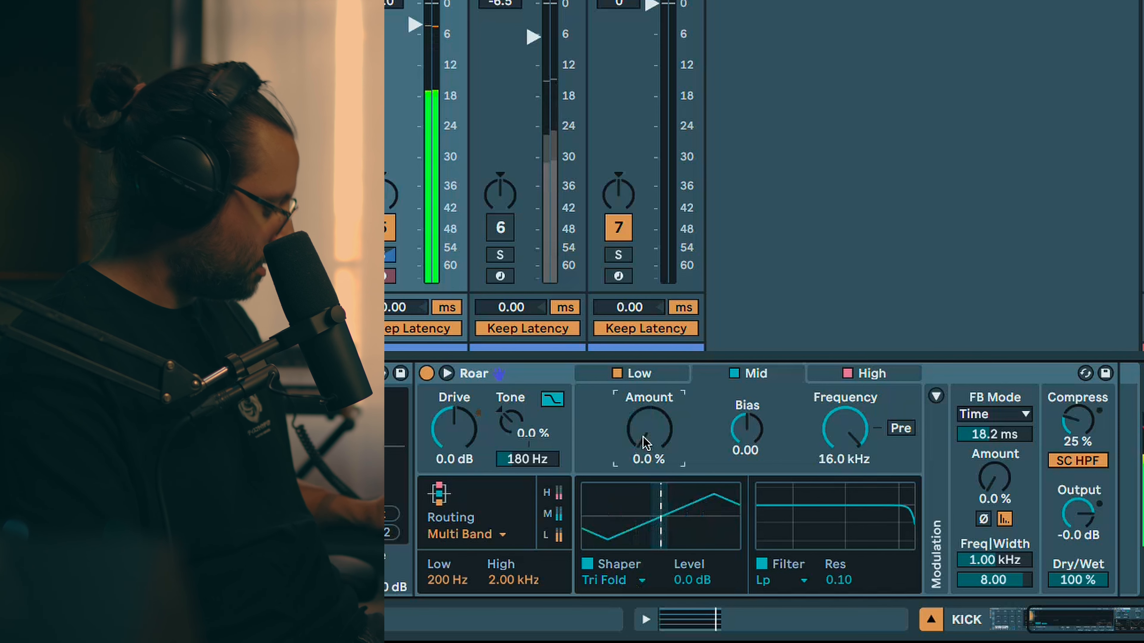
pyautogui.click(613, 579)
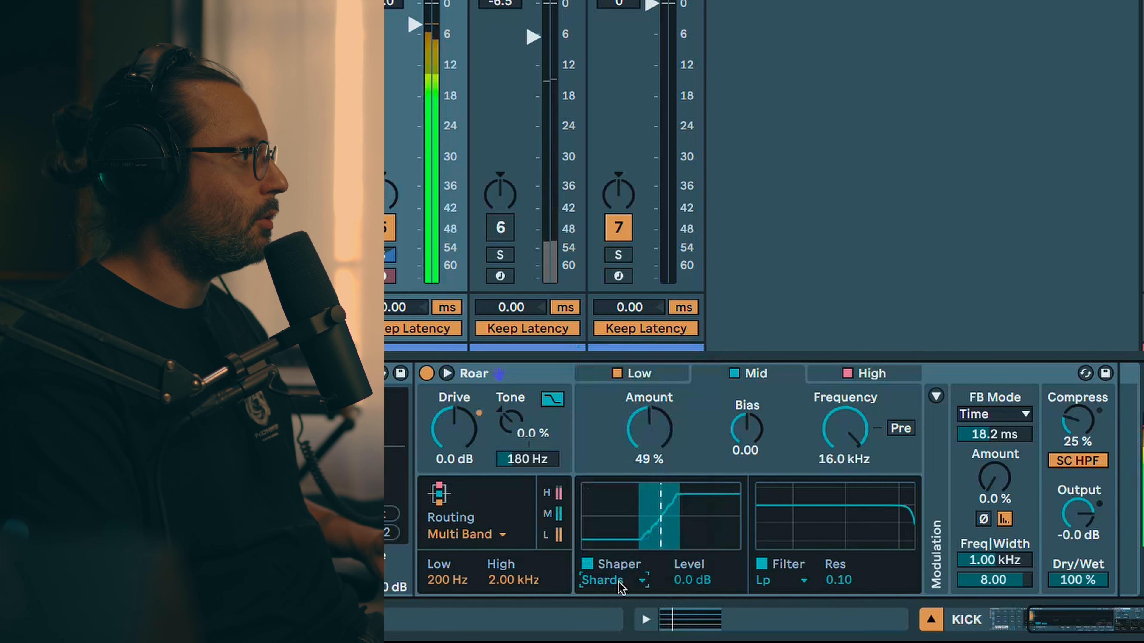
pyautogui.click(615, 580)
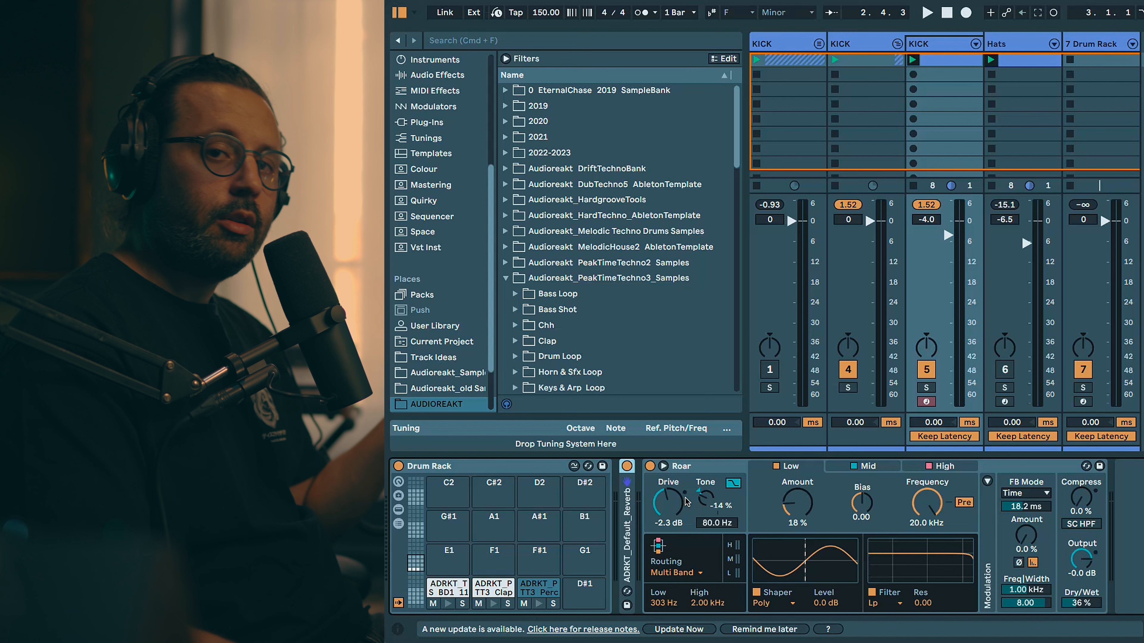
# Step: Adjust Roar's input drive and choose the Fractal shaper for the high band
pyautogui.click(927, 12)
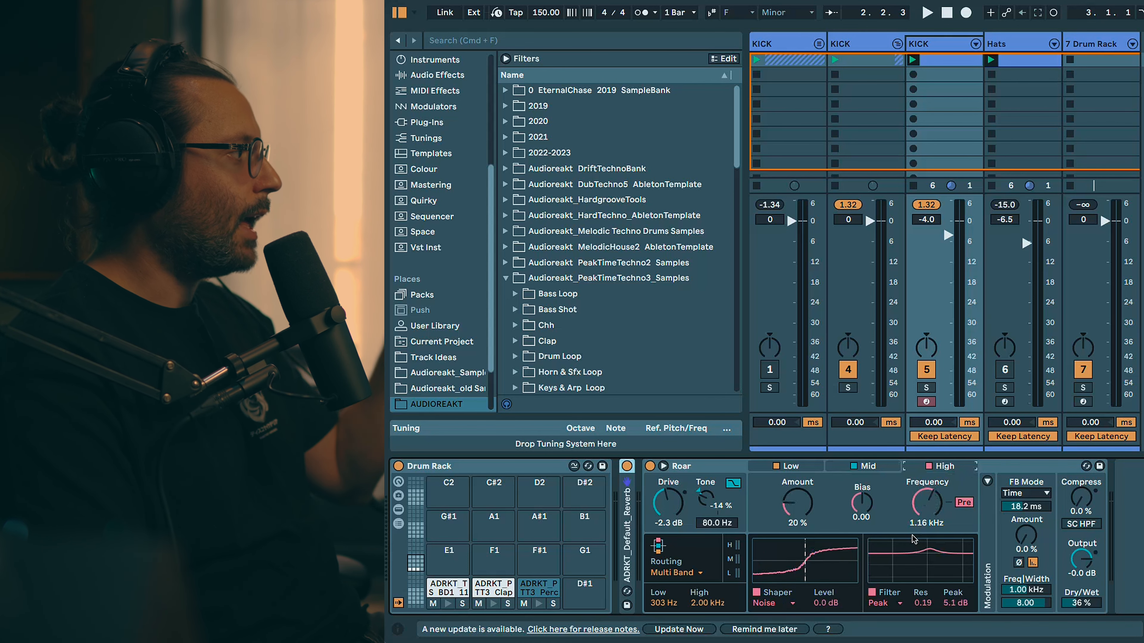
pyautogui.click(765, 603)
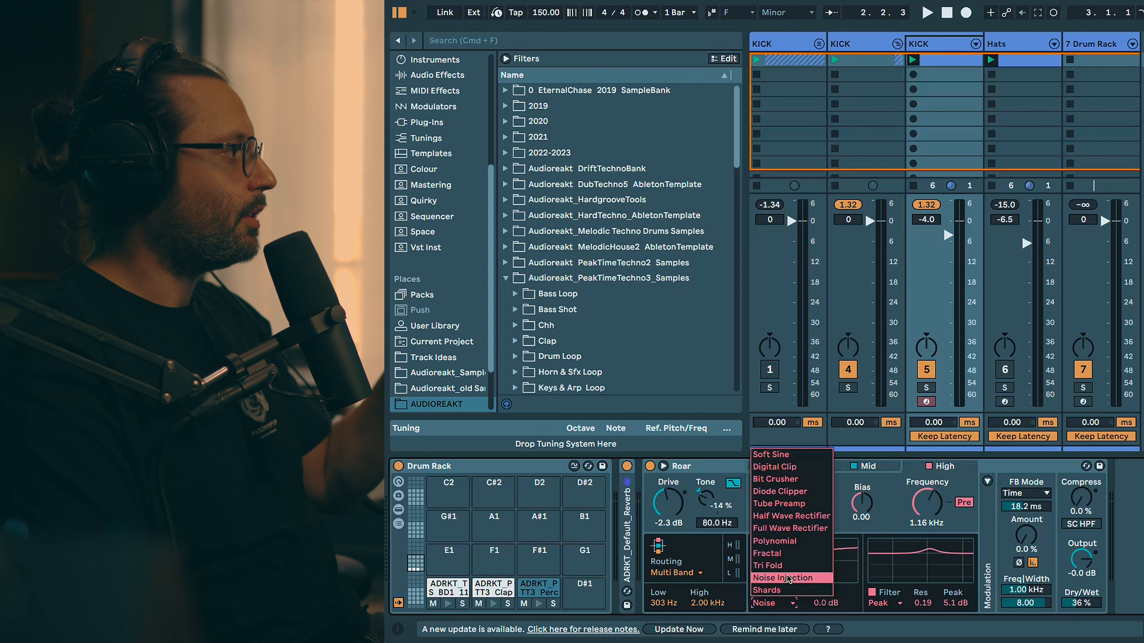
pyautogui.moveTo(777, 590)
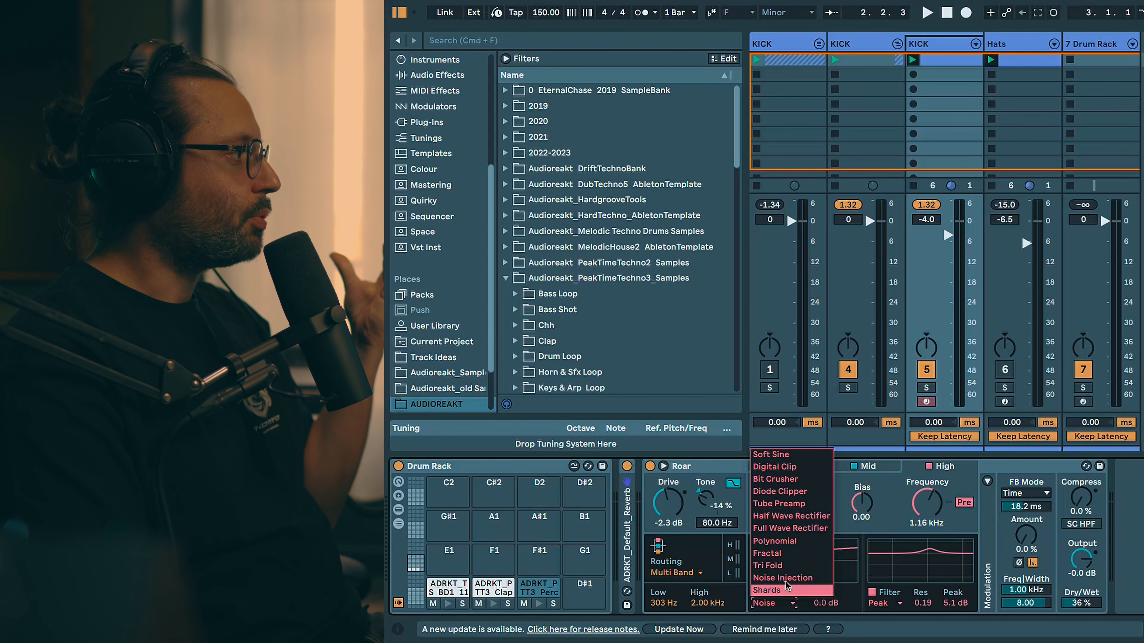
pyautogui.moveTo(778, 553)
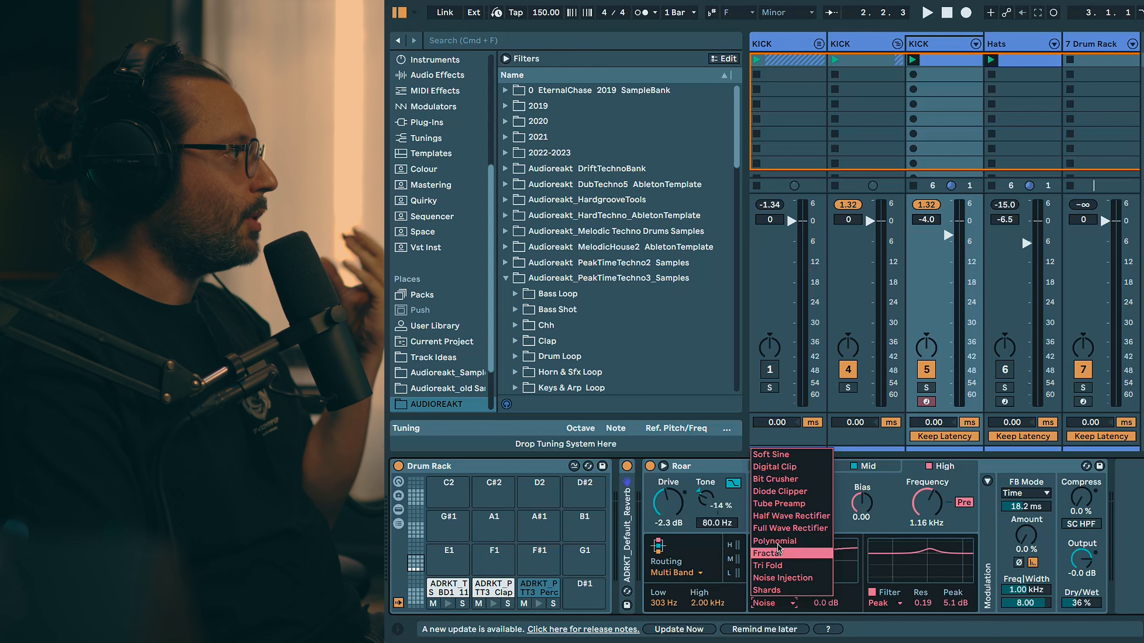
pyautogui.moveTo(786, 541)
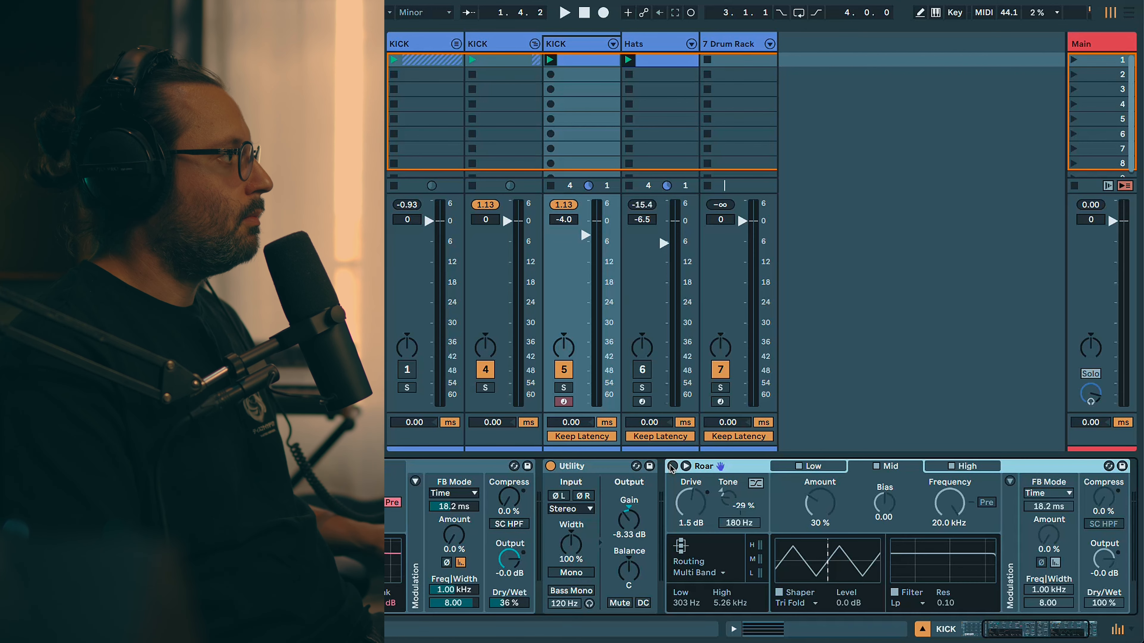
pyautogui.click(565, 12)
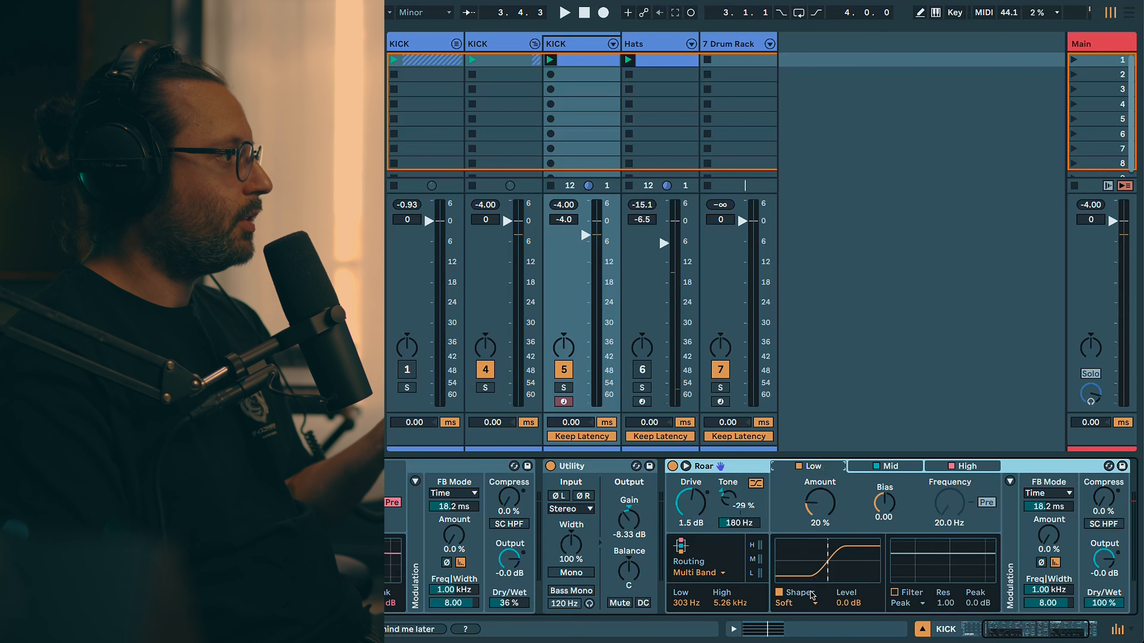
# Step: Switch between the high and low bands and set the low band's Tri Fold shaping amount
pyautogui.click(795, 603)
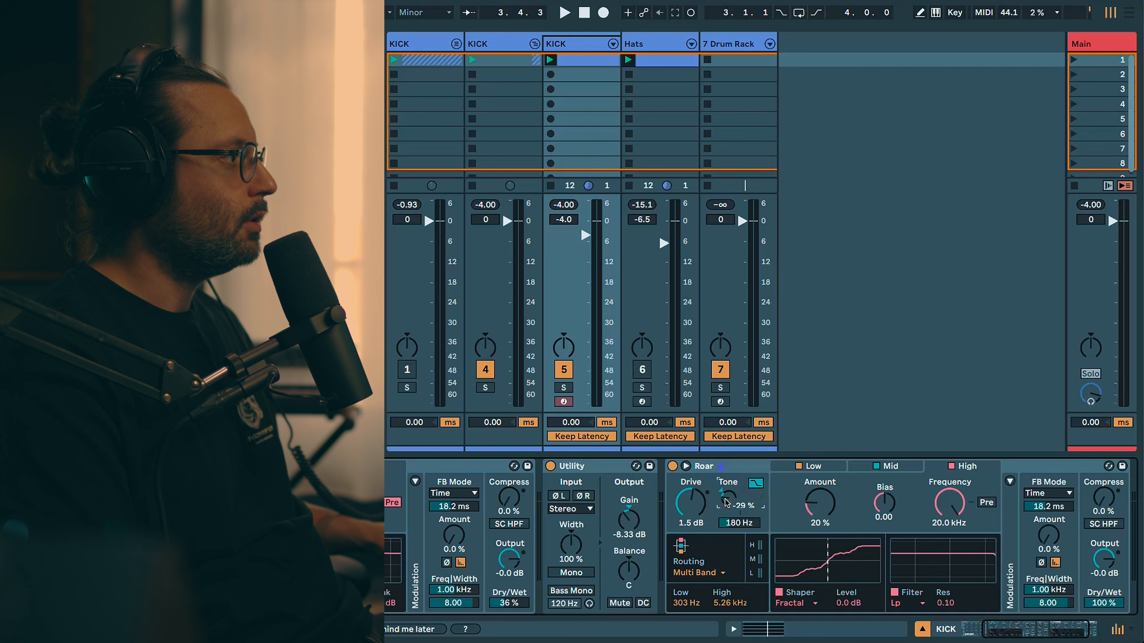
pyautogui.click(563, 13)
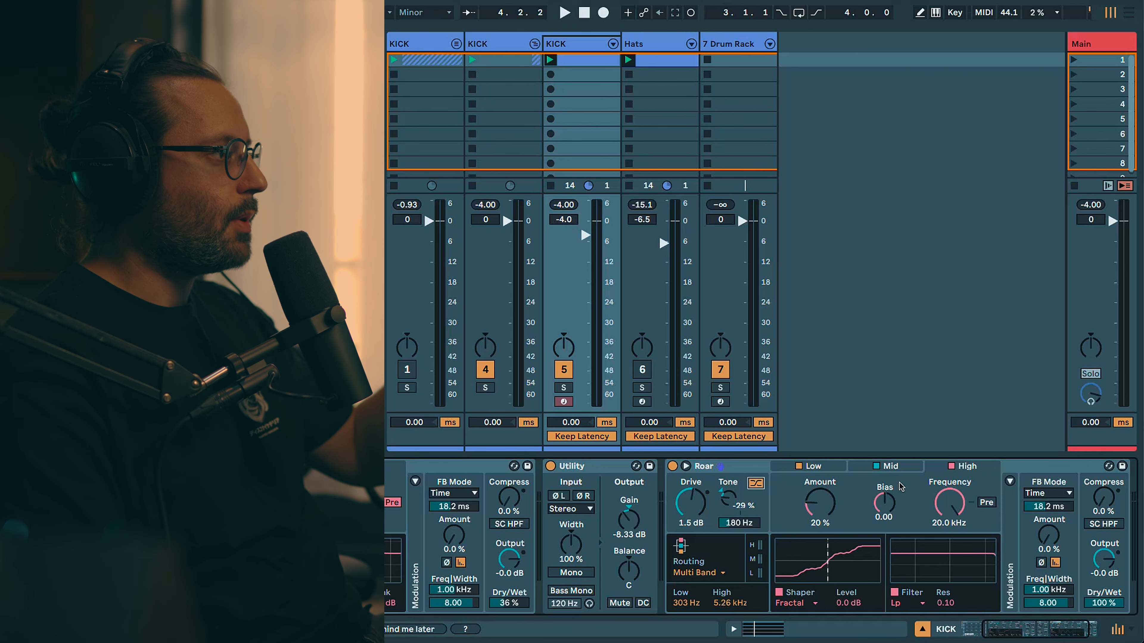
pyautogui.moveTo(819, 503); pyautogui.dragTo(819, 488)
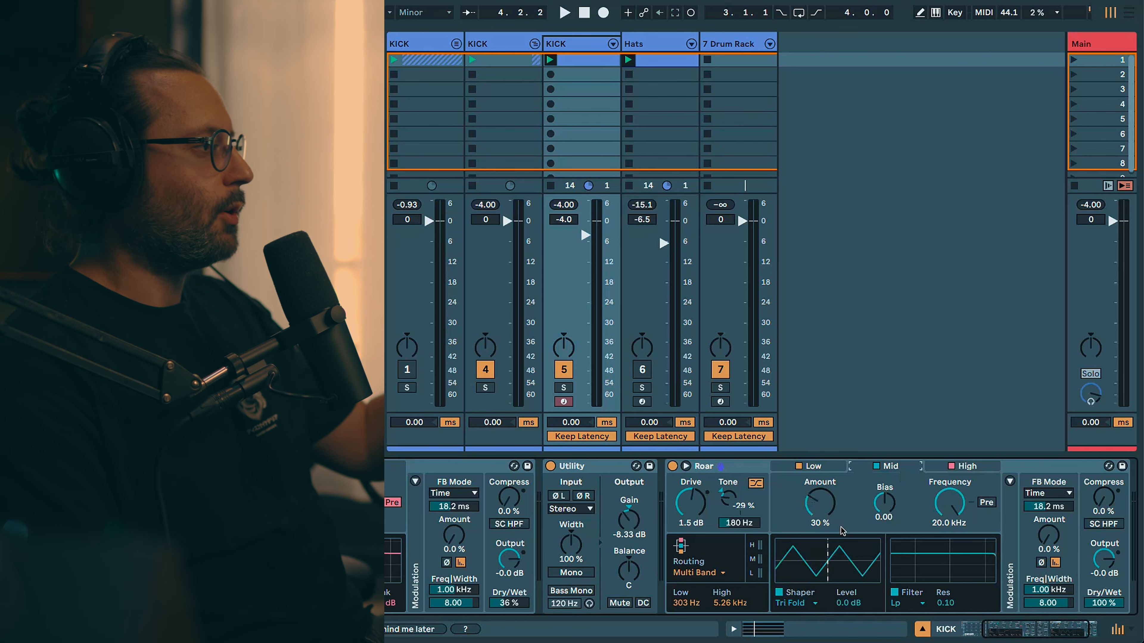
pyautogui.moveTo(874, 498)
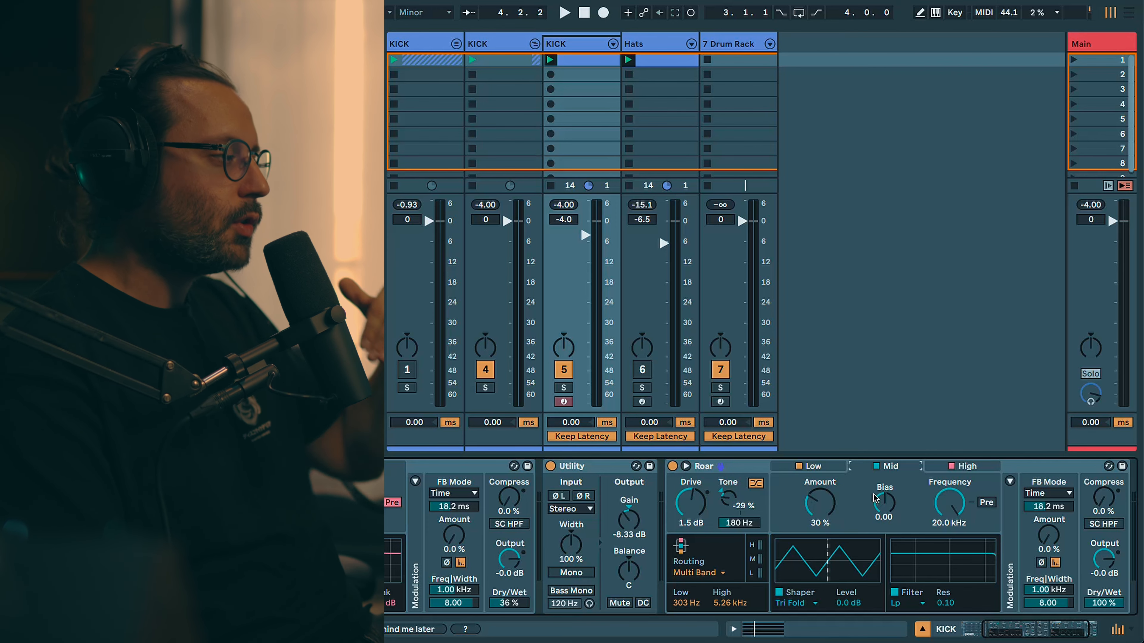
pyautogui.moveTo(877, 504)
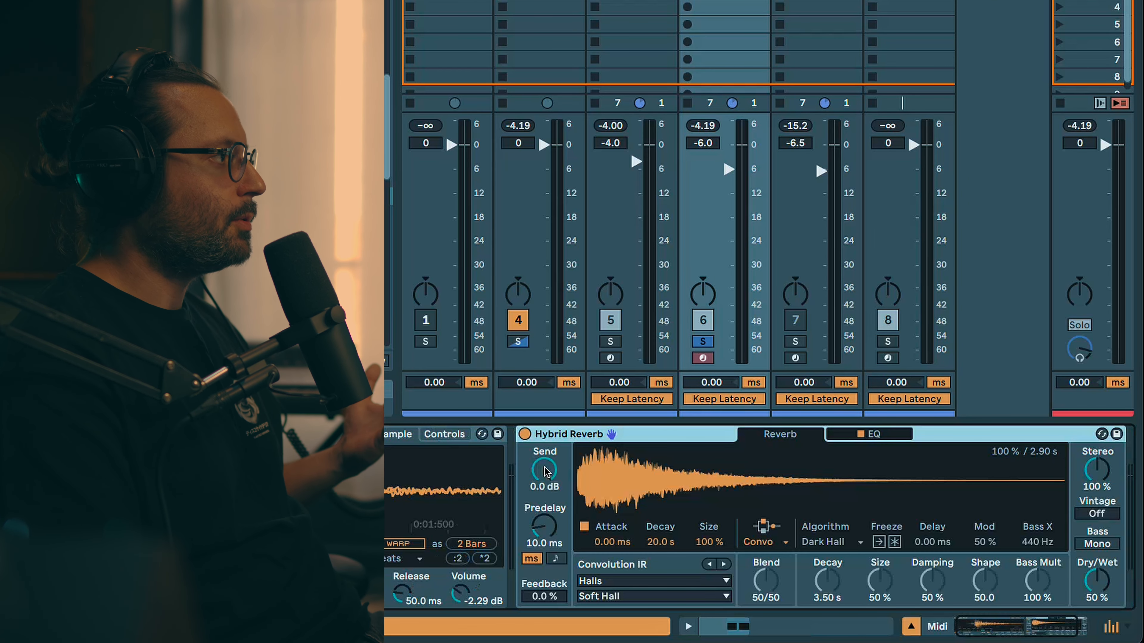
# Step: Play the rumble and choose a routing mode for its Hybrid Reverb
pyautogui.click(686, 626)
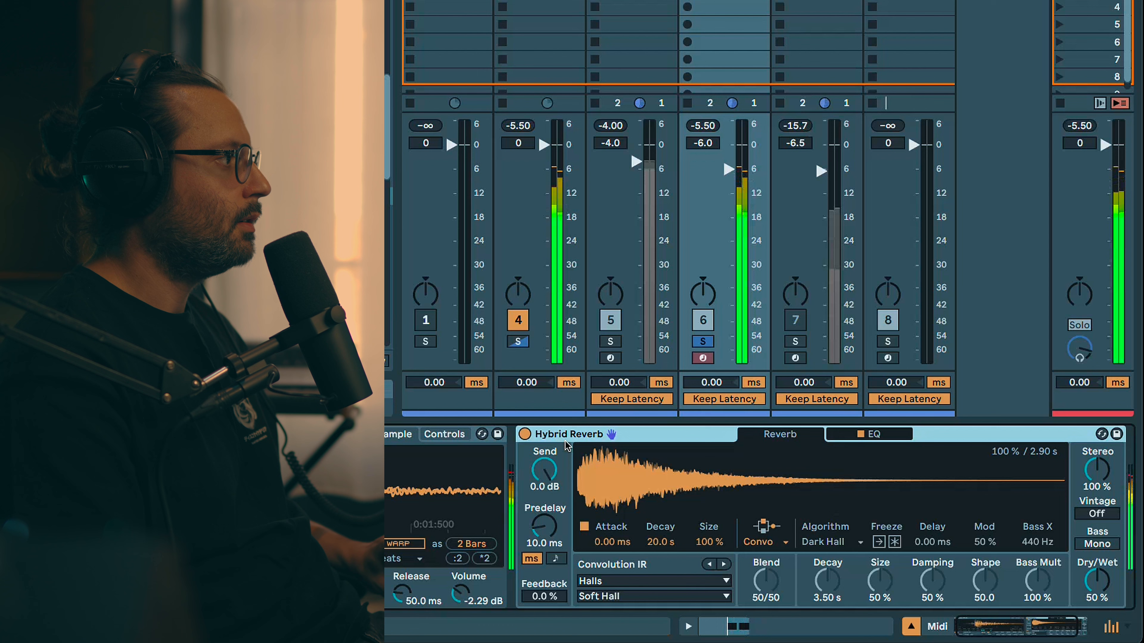
pyautogui.click(763, 542)
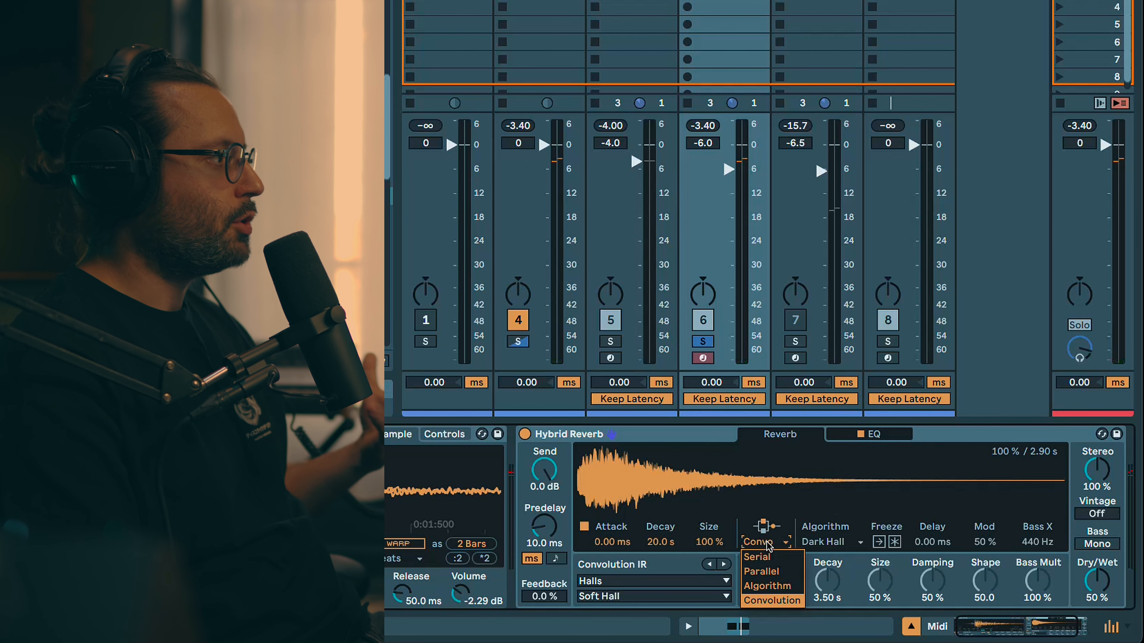
pyautogui.click(772, 600)
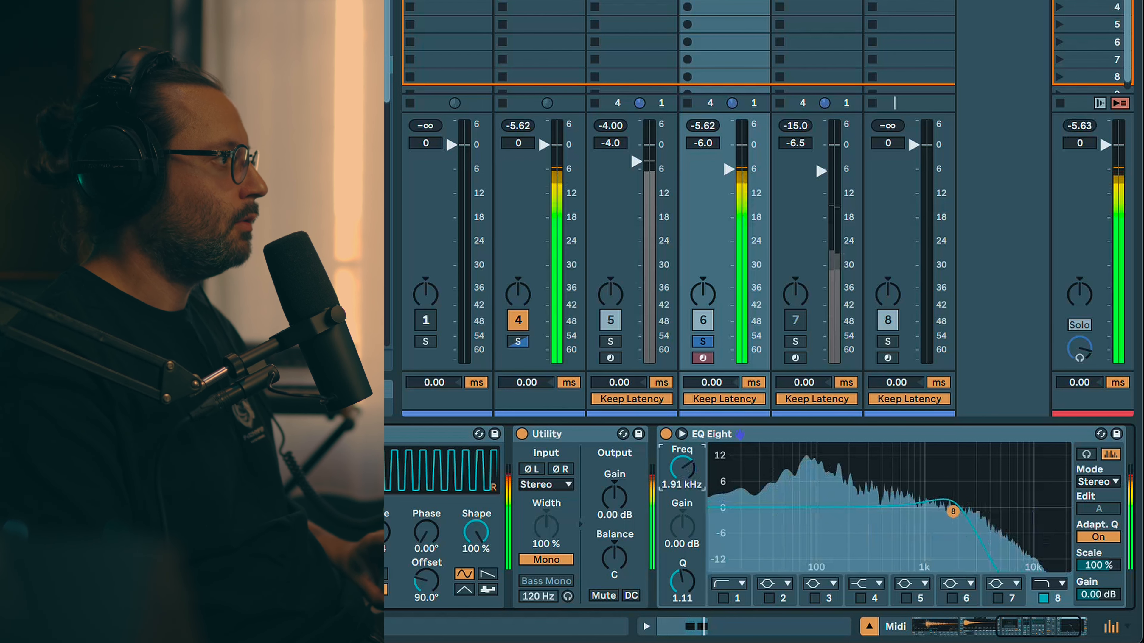
# Step: Sweep EQ Eight band 8's low-pass cutoff by ear and settle it around 308 Hz
pyautogui.moveTo(952, 511); pyautogui.dragTo(878, 512)
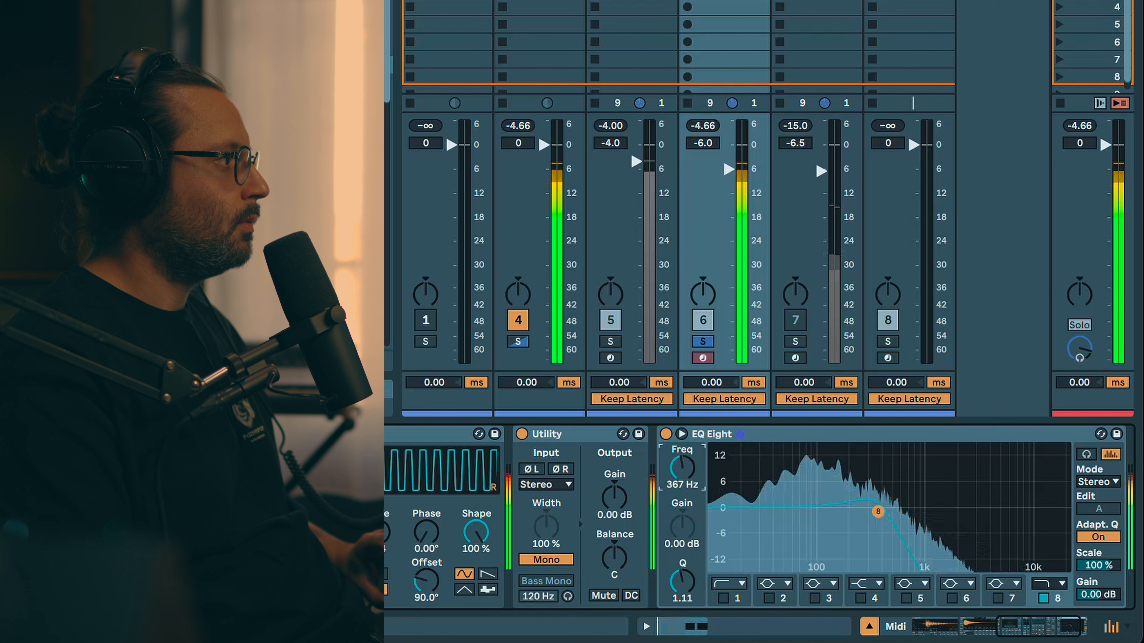
pyautogui.moveTo(878, 512); pyautogui.dragTo(868, 511)
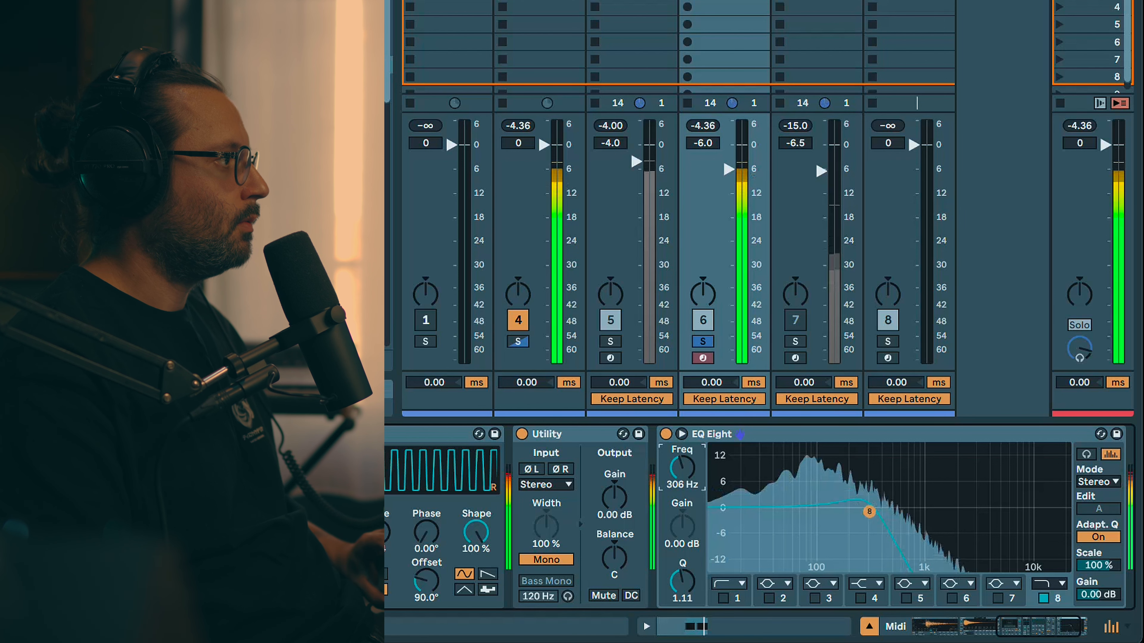
pyautogui.moveTo(870, 511); pyautogui.dragTo(833, 511)
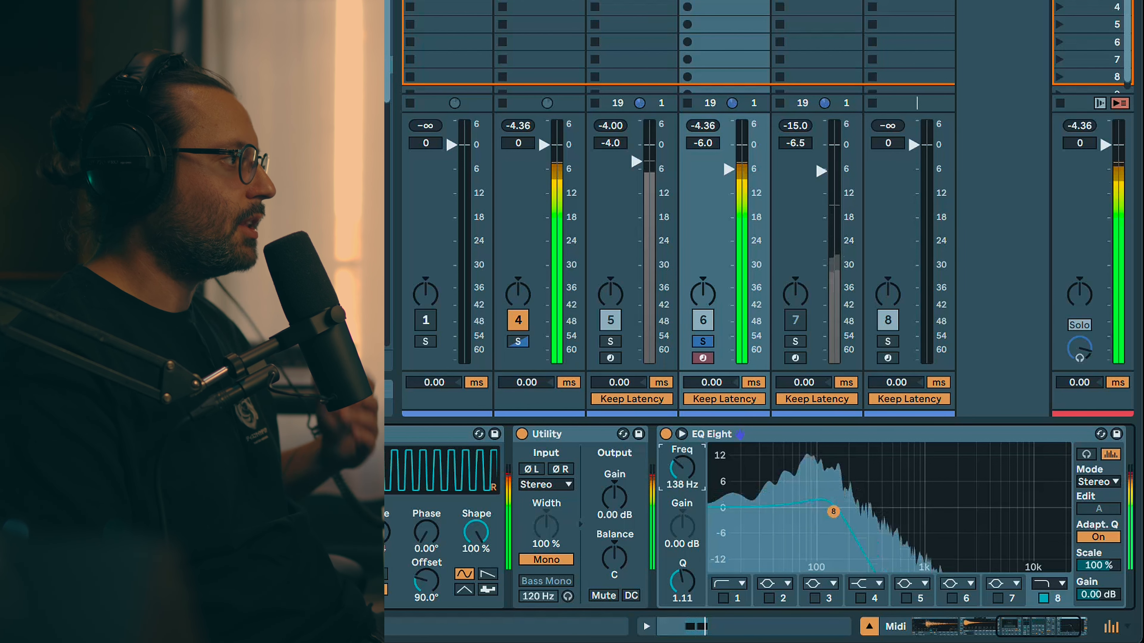
pyautogui.moveTo(832, 511); pyautogui.dragTo(864, 510)
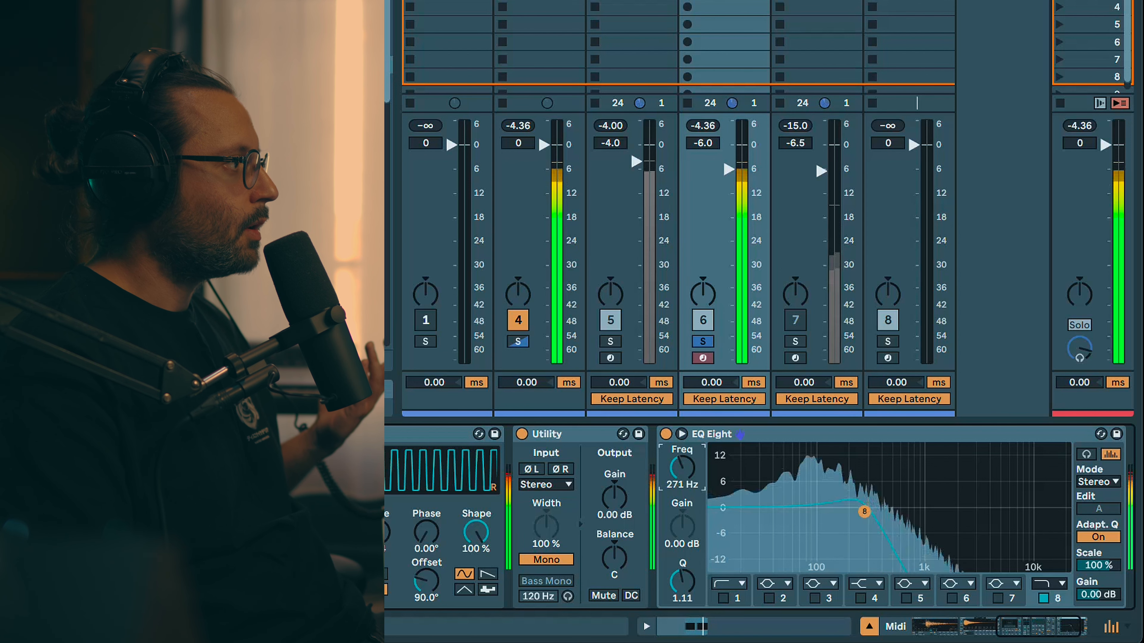
pyautogui.moveTo(865, 510); pyautogui.dragTo(872, 510)
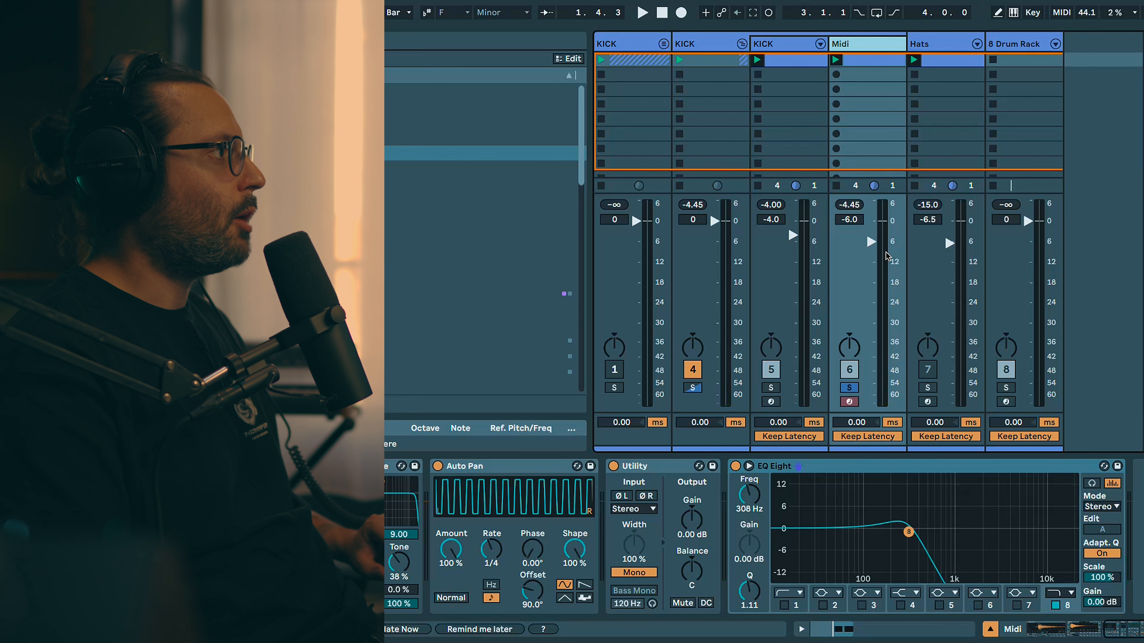
pyautogui.click(641, 12)
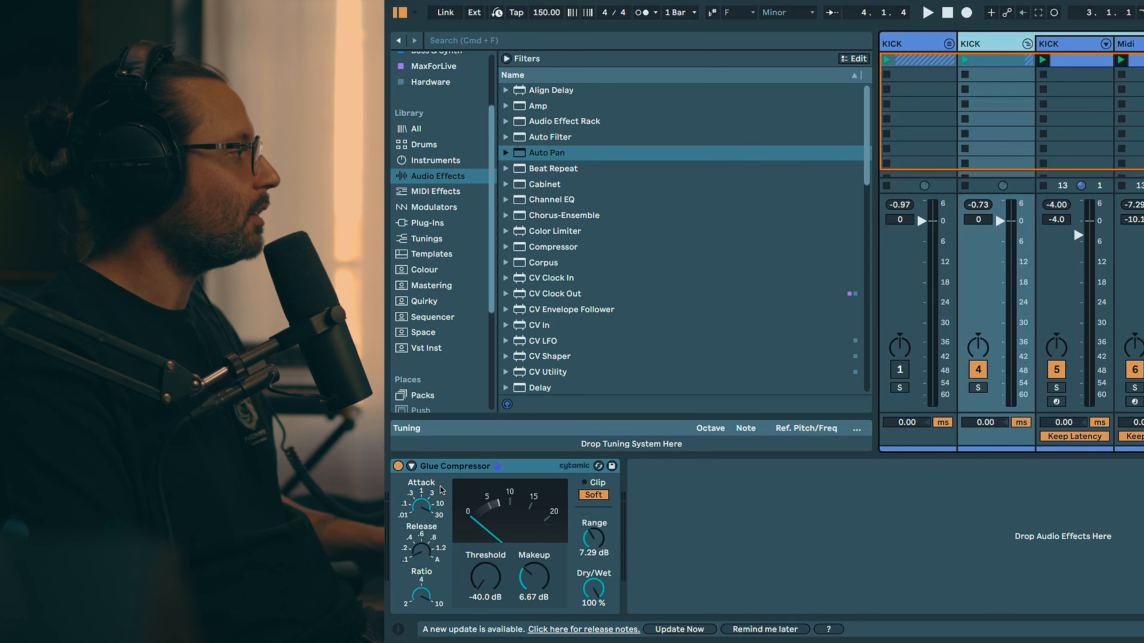
# Step: Add a Glue Compressor and the IndustrialTechnoKick rack, loading its Default macro preset
pyautogui.click(927, 13)
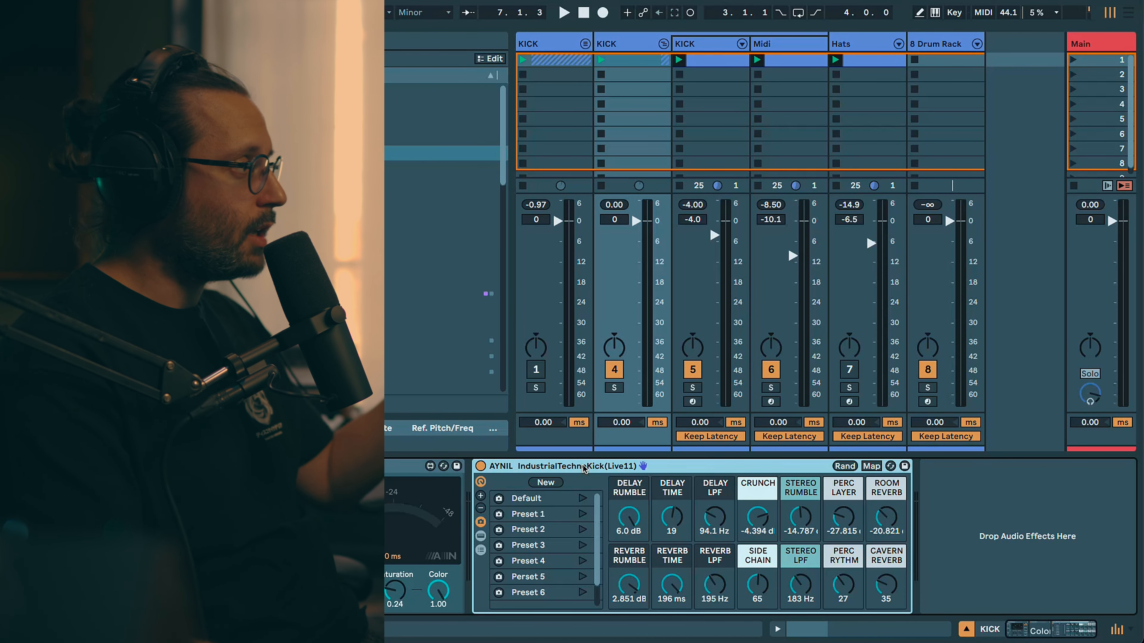
pyautogui.click(526, 498)
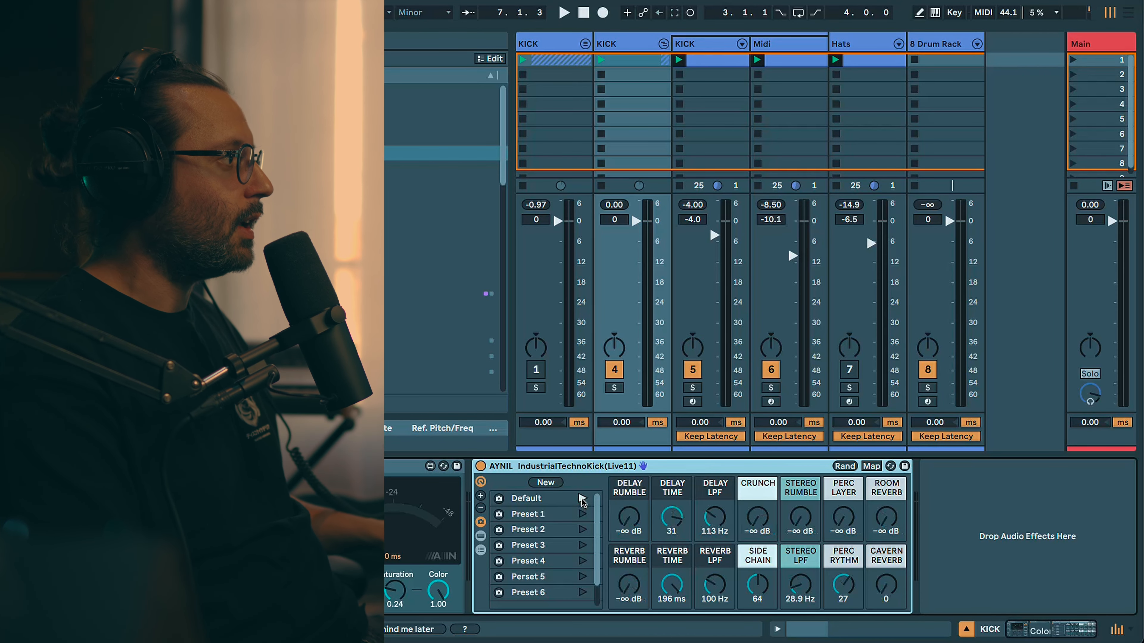